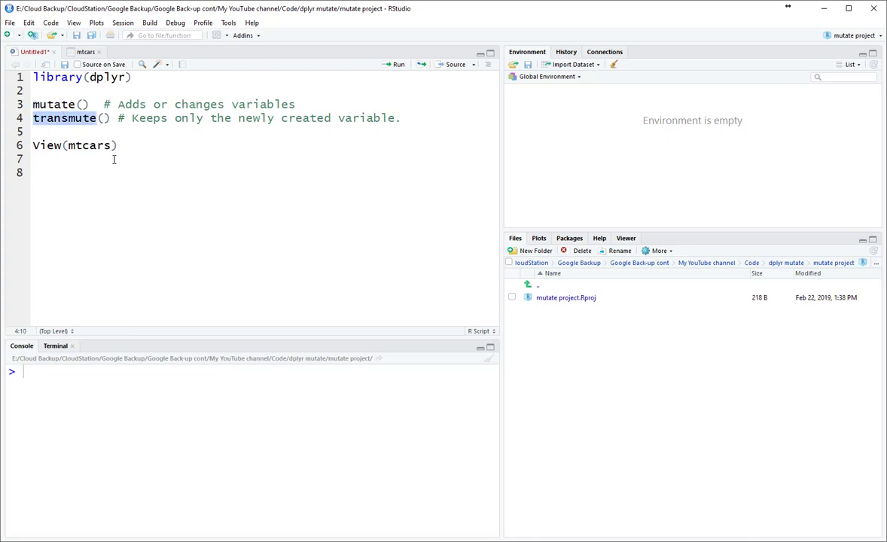
- Run library(dplyr) from the script and highlight the word mutate
click(132, 77)
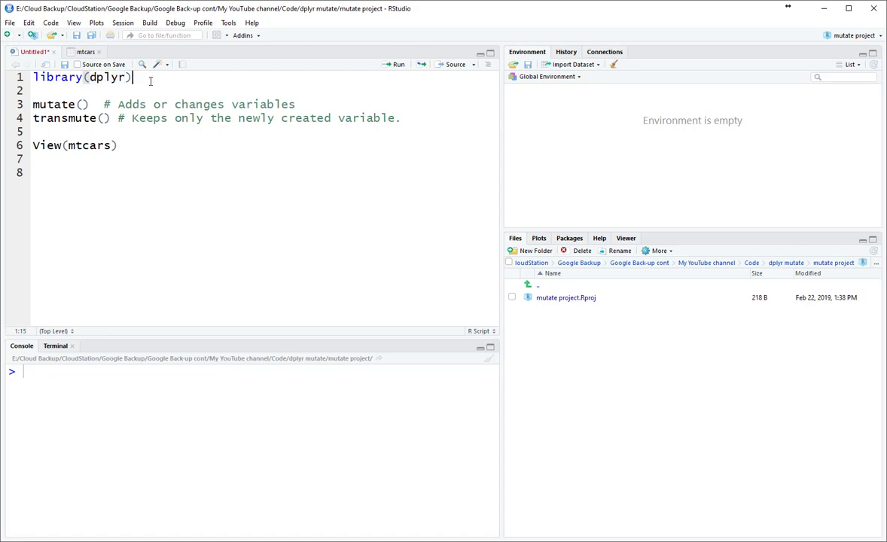
click(398, 63)
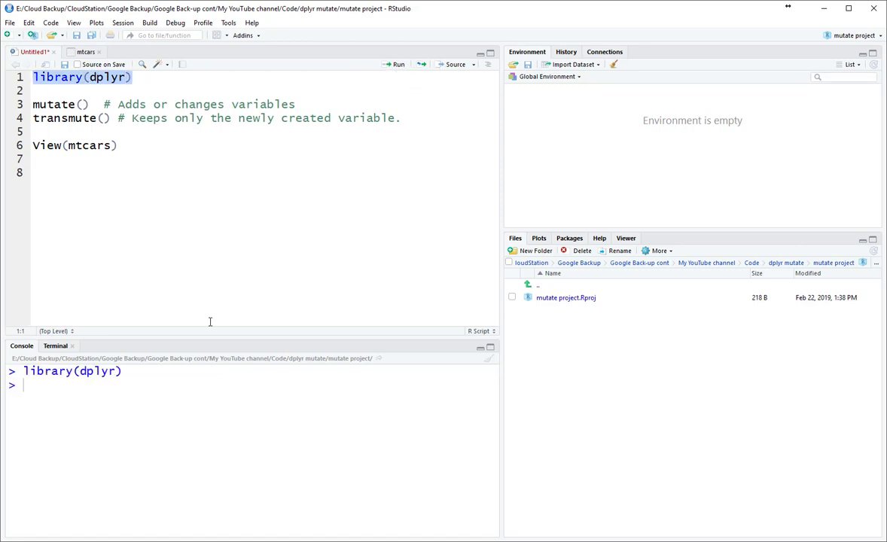
mouse_move(96, 105)
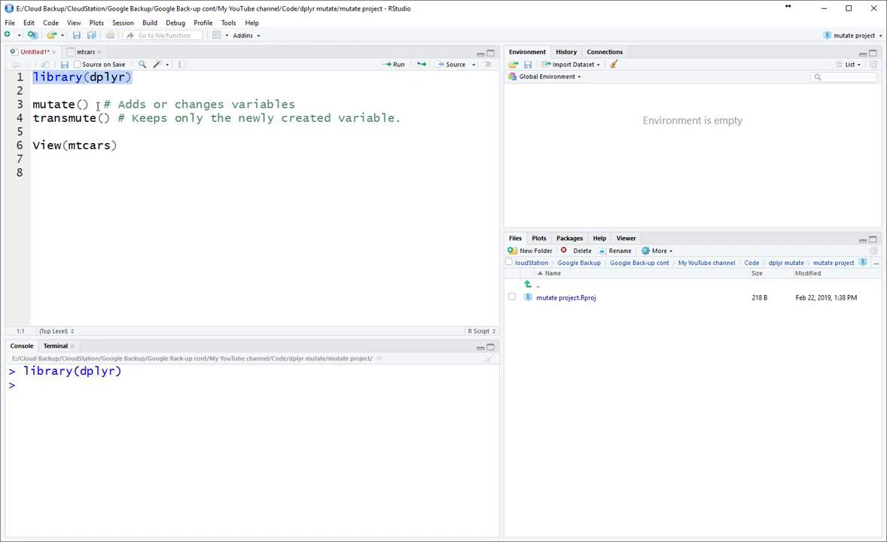
double_click(54, 104)
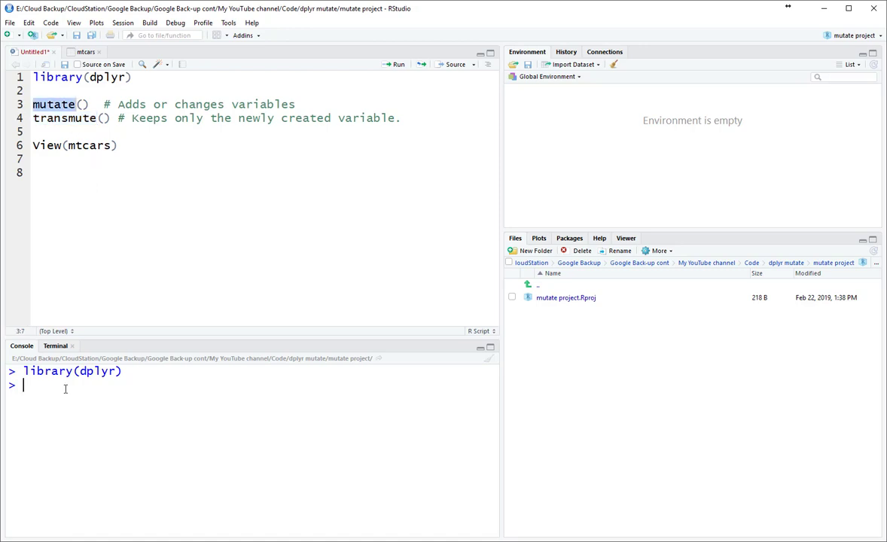
- Run View(mtcars) to show the 32-row mtcars table in the data viewer
text(View(mtcar))
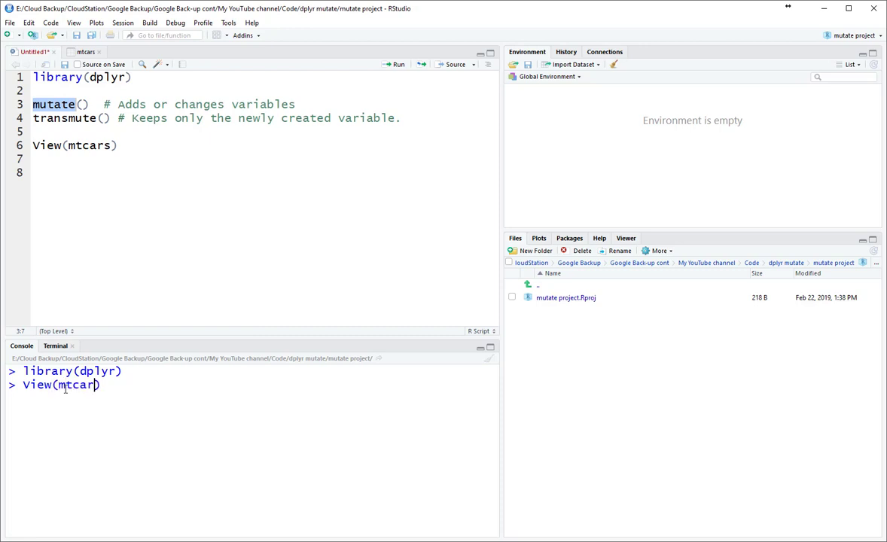
text(s)
key(Return)
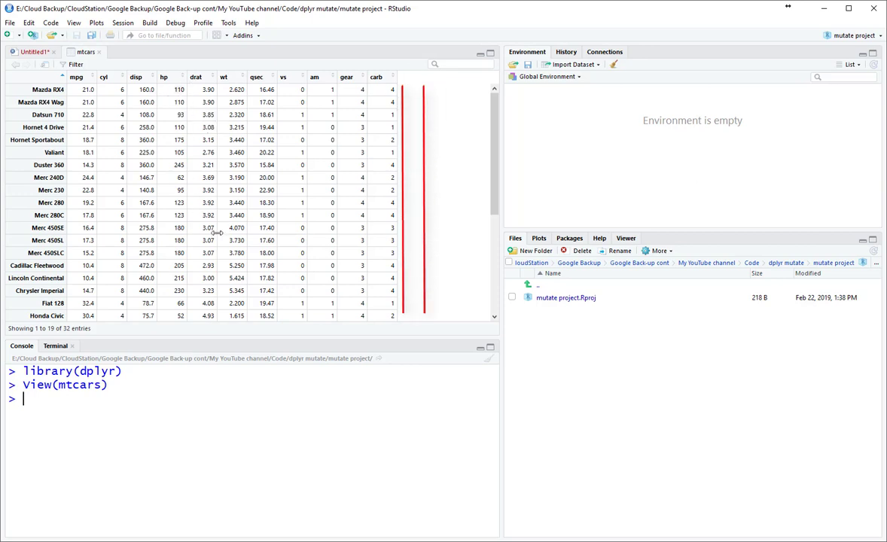
mouse_move(165, 105)
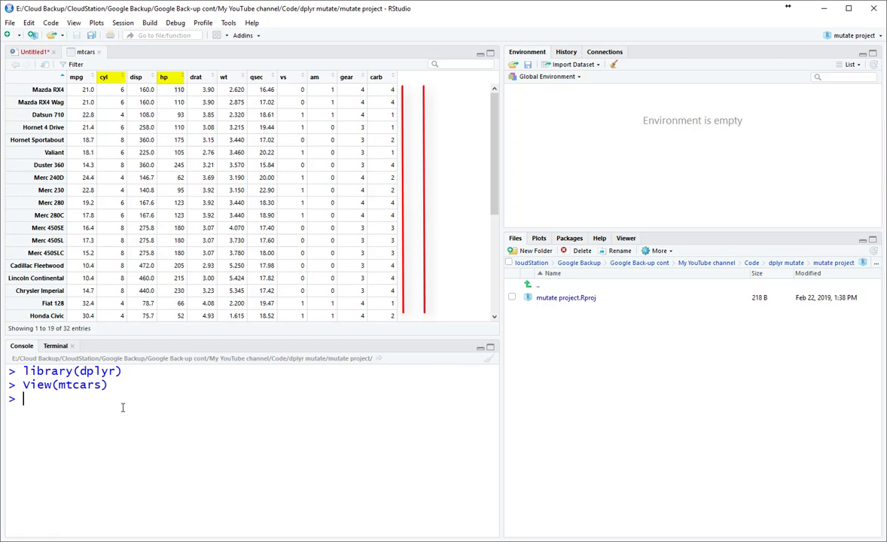
- Enter mutate(mtcars, percentOfHP = hp/cly), hit the missing-object error, and retype it with hp/cyl
text(mu)
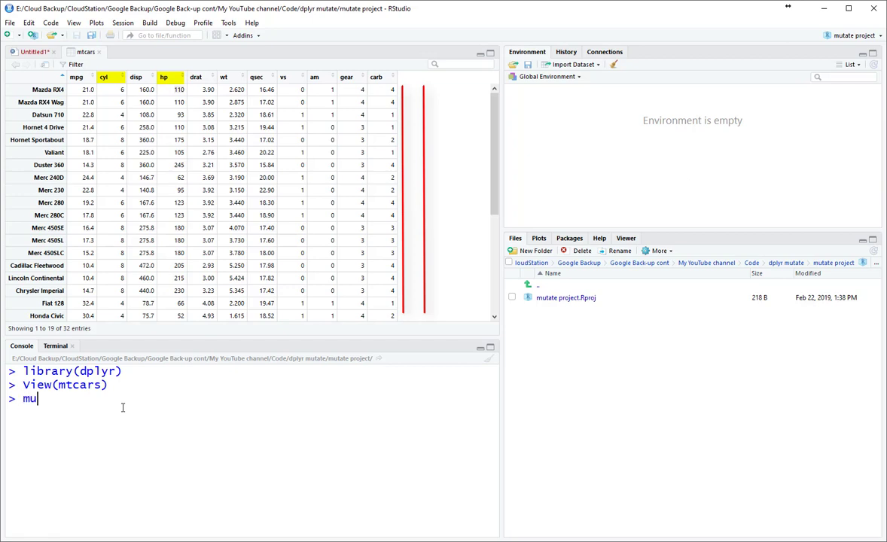
text(tate())
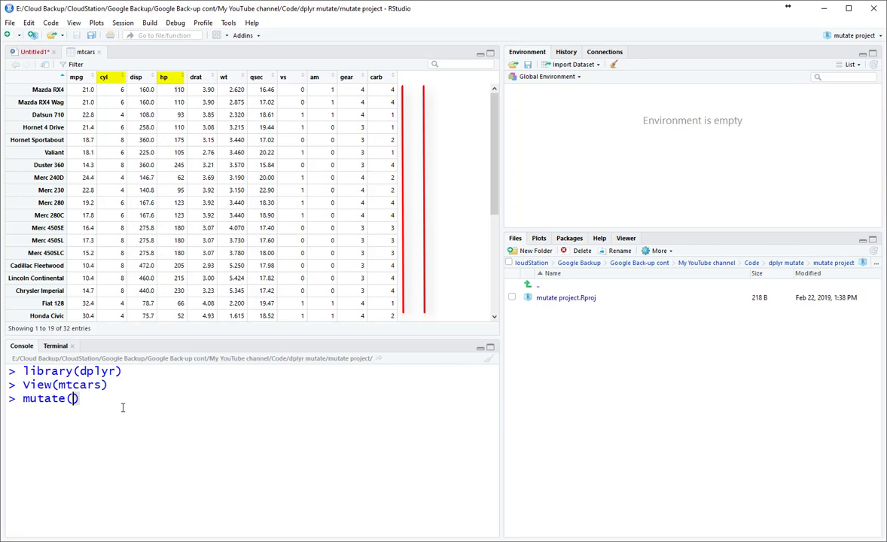
text(mtcar)
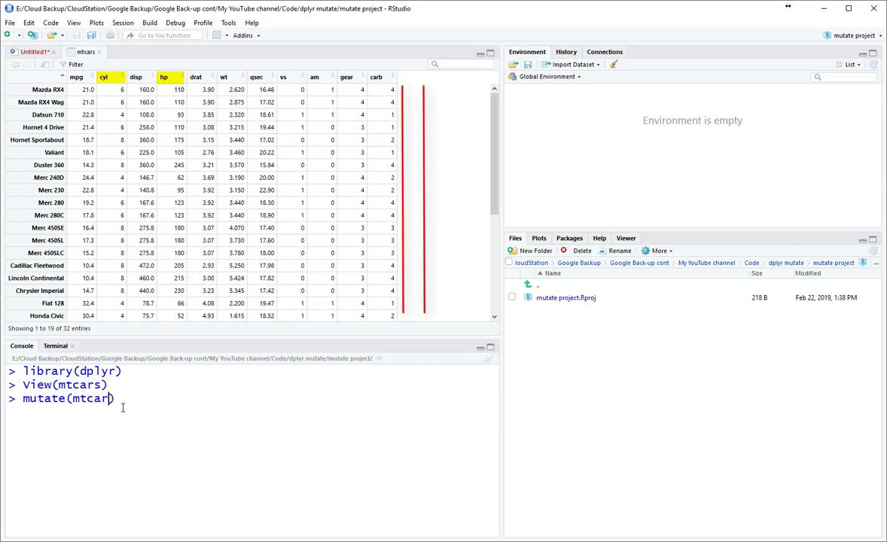
text(s)
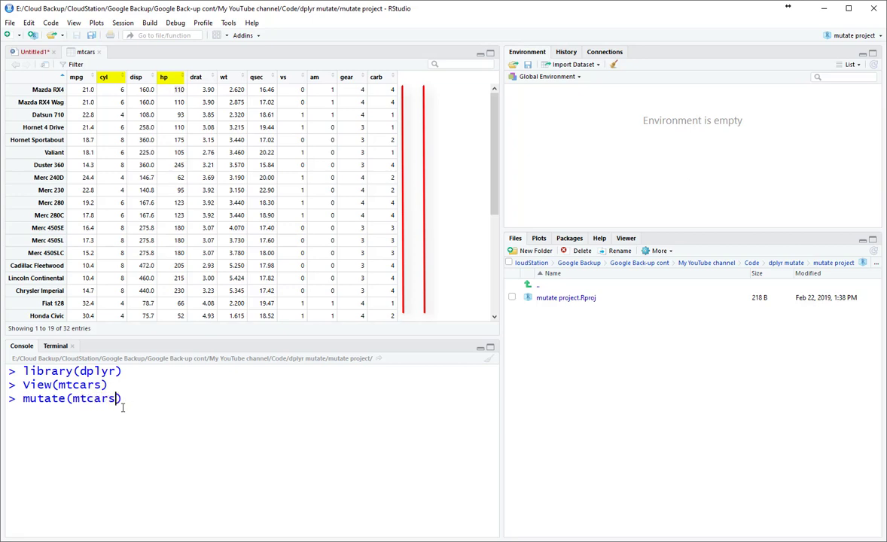
text(,)
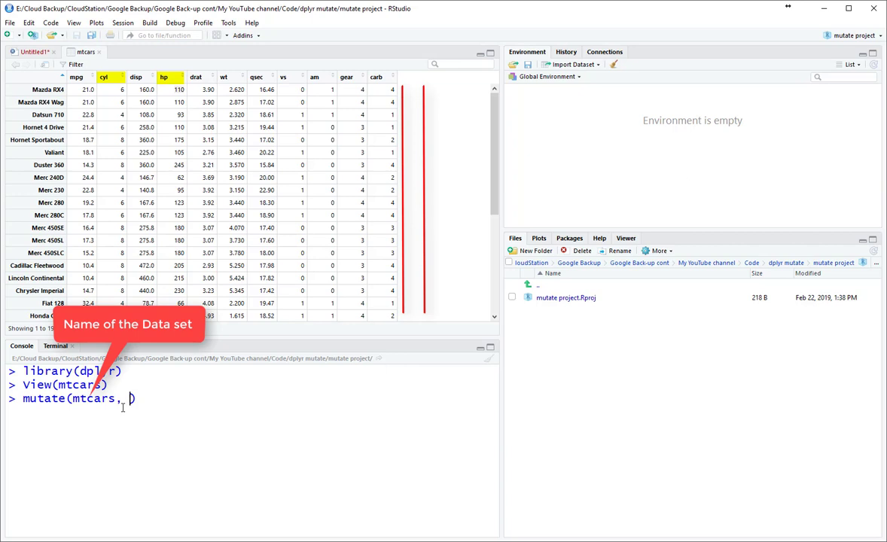
text(perc)
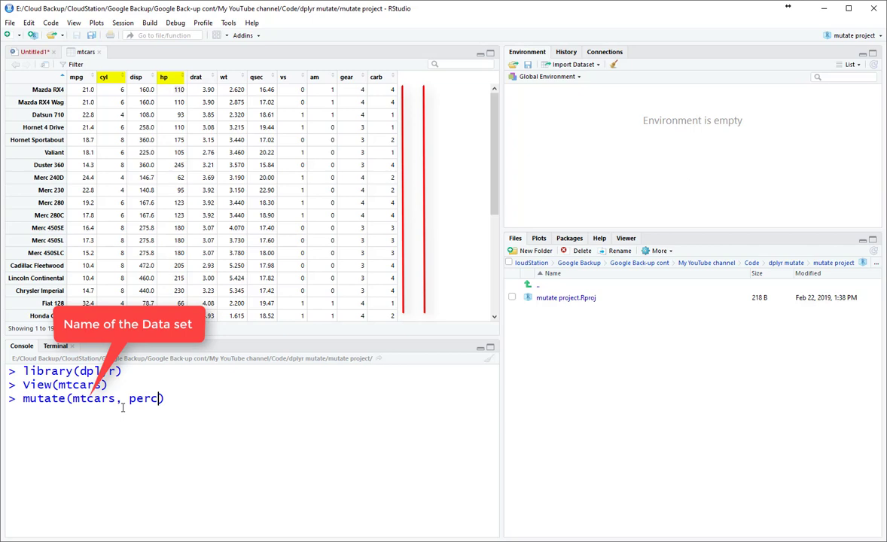
text(entOf)
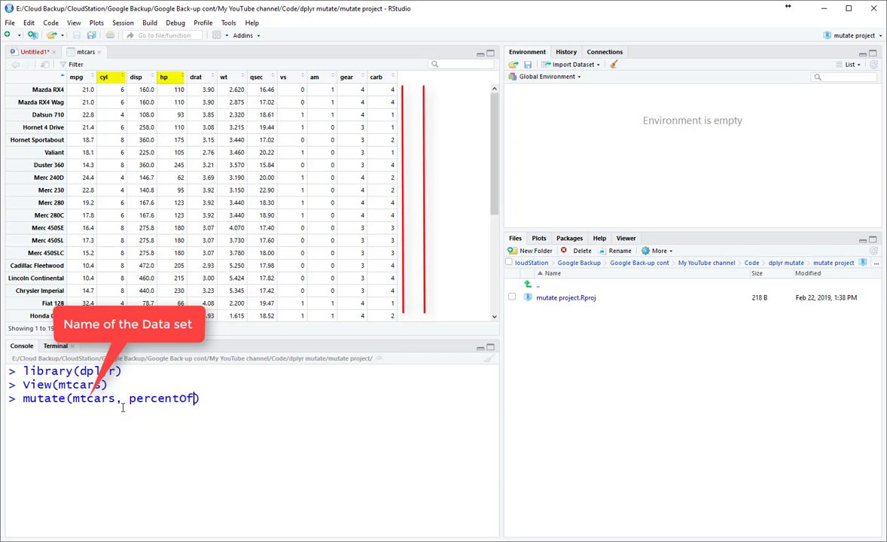
text(HP)
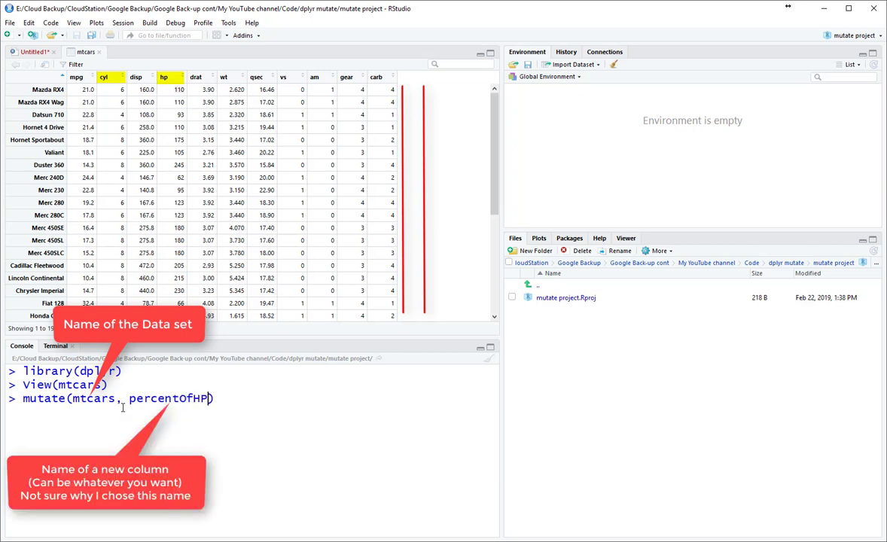
text(=)
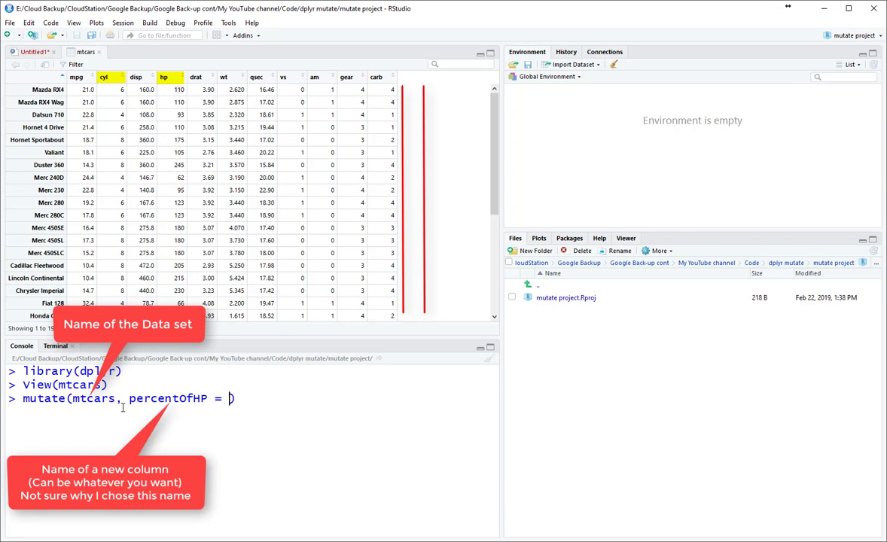
text(hp)
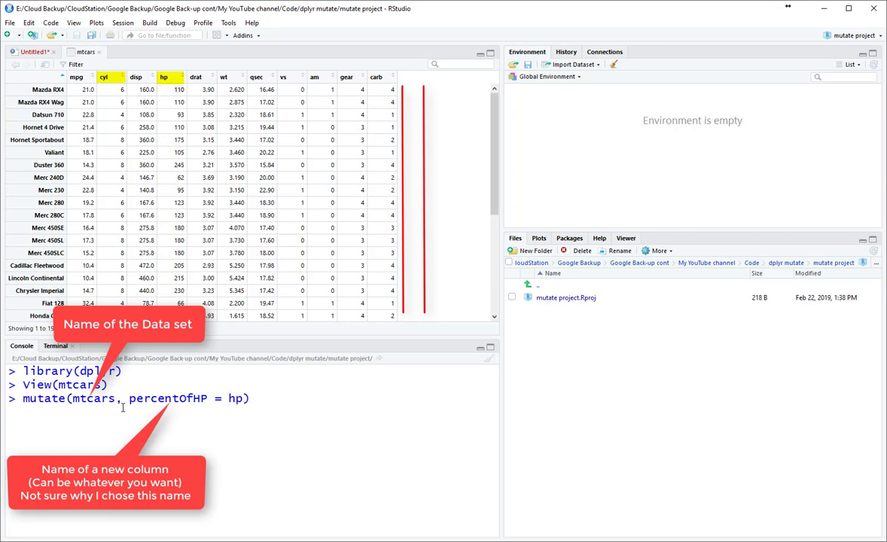
text(/cyl)
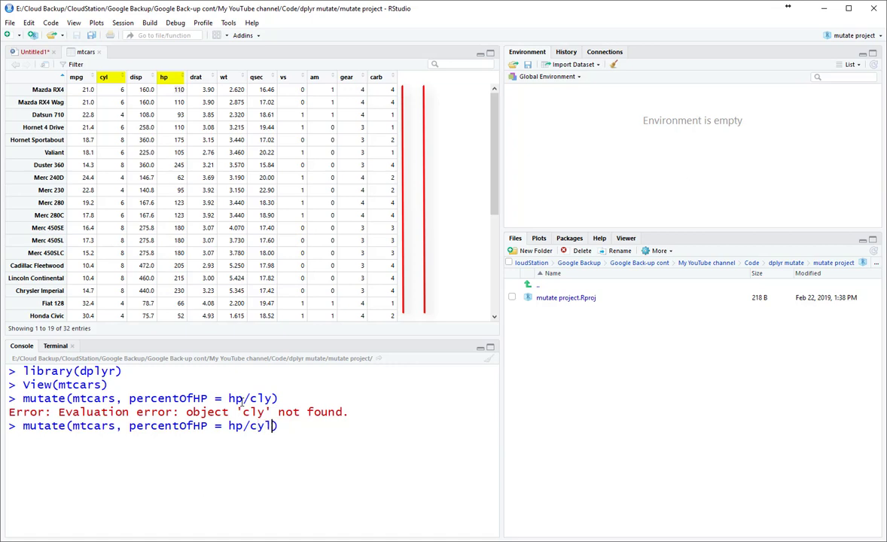
- Print the hp/cyl mutate result, then recall it prefixed as test <- mutate(...)
key(Return)
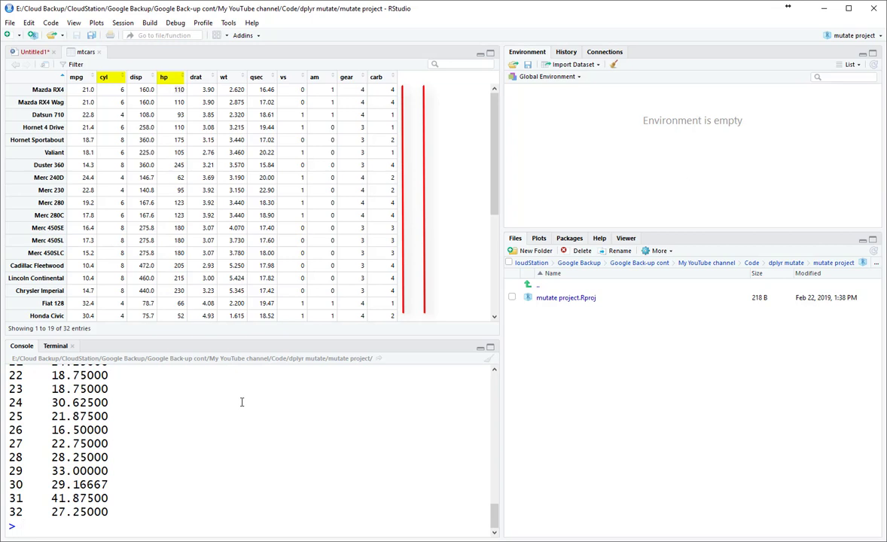
mouse_move(92, 530)
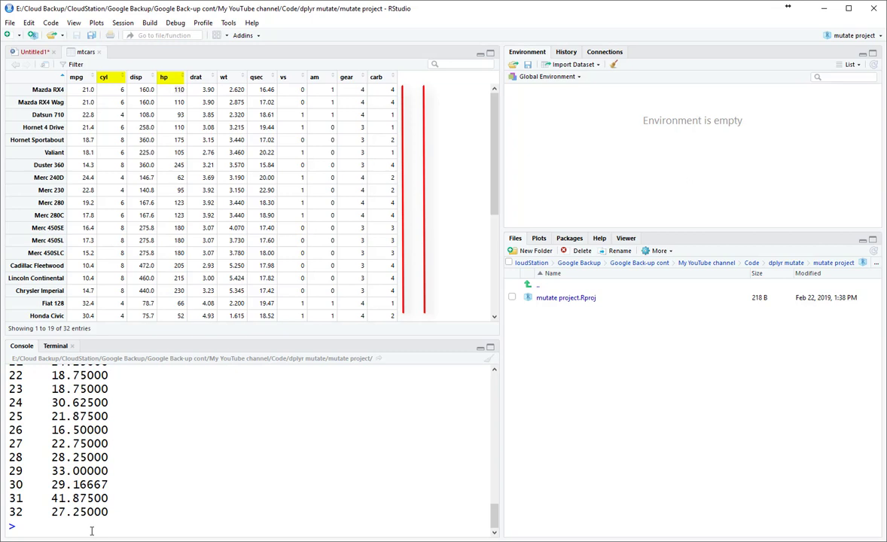
text(mutate(mtcars, percentOfHP = hp/cyl))
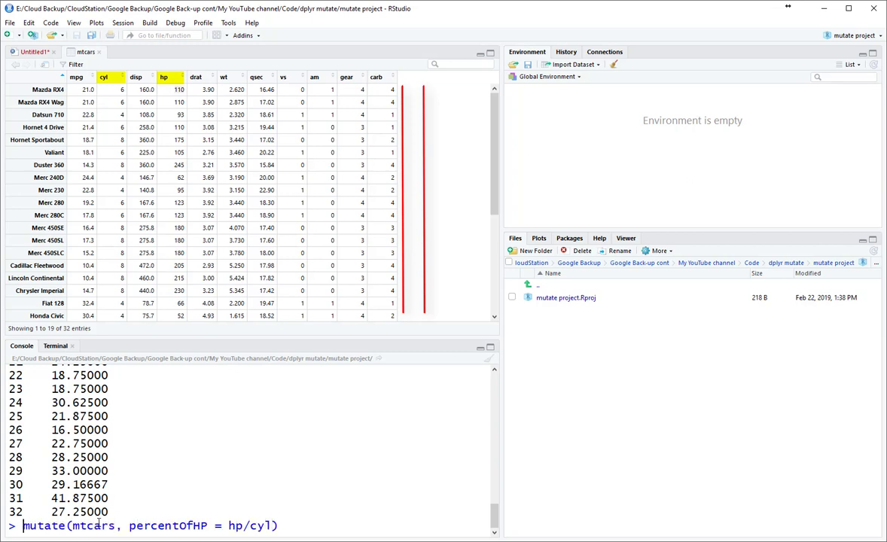
text(test <-)
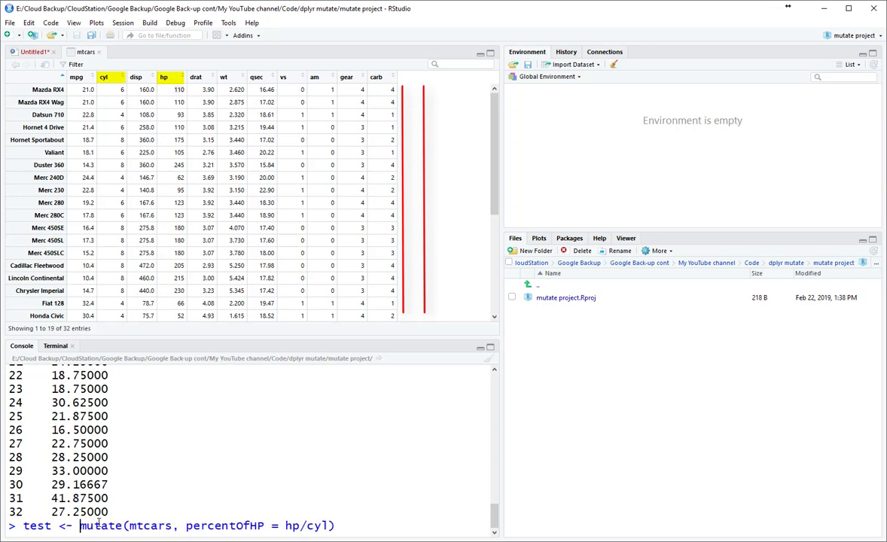
- Store the mutate result as test (32 obs., 12 variables) and view it with percentOfHP
key(Return)
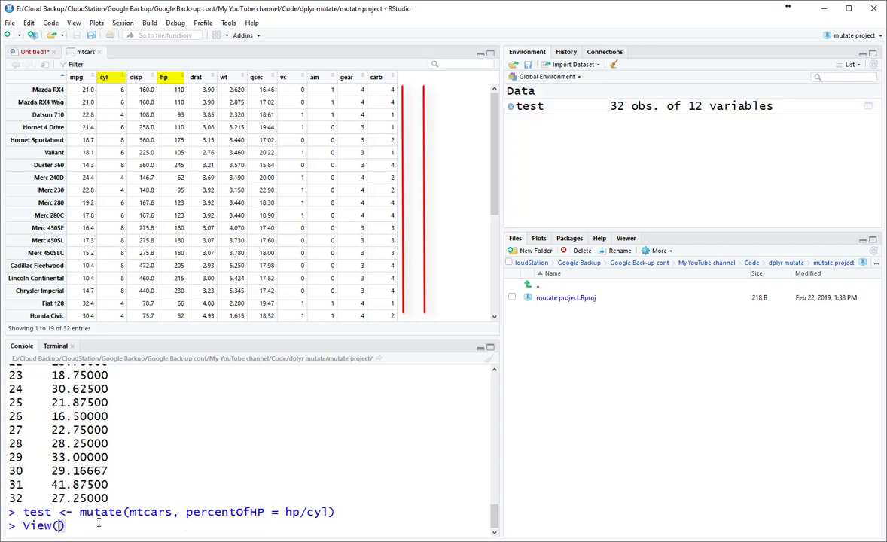
text(test)
key(Return)
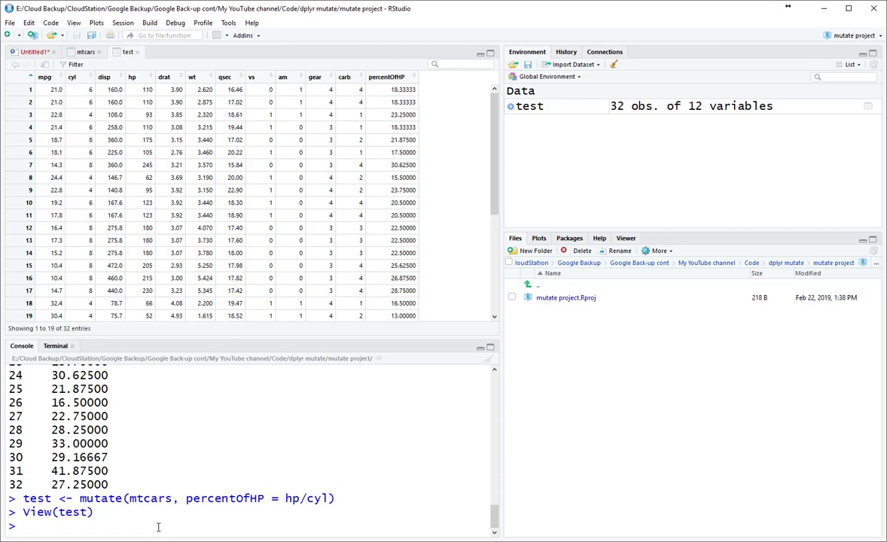
mouse_move(313, 253)
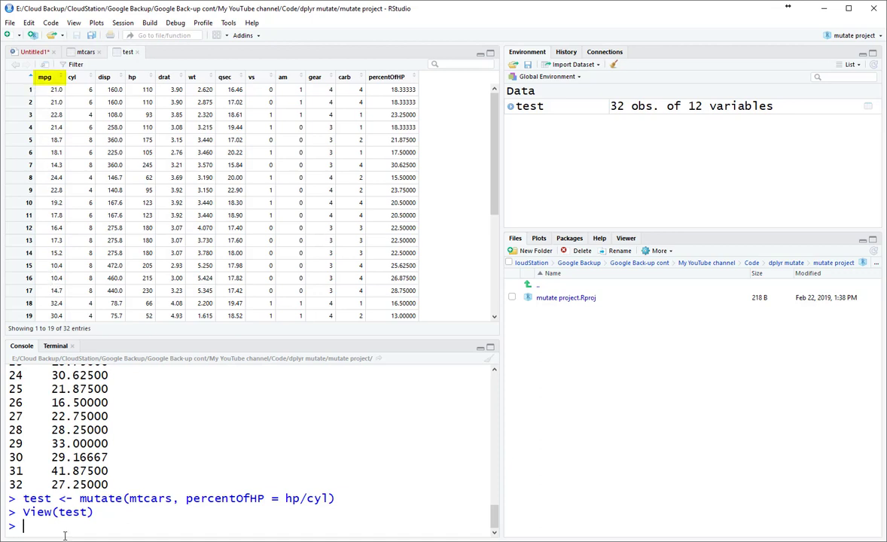
text(test <-)
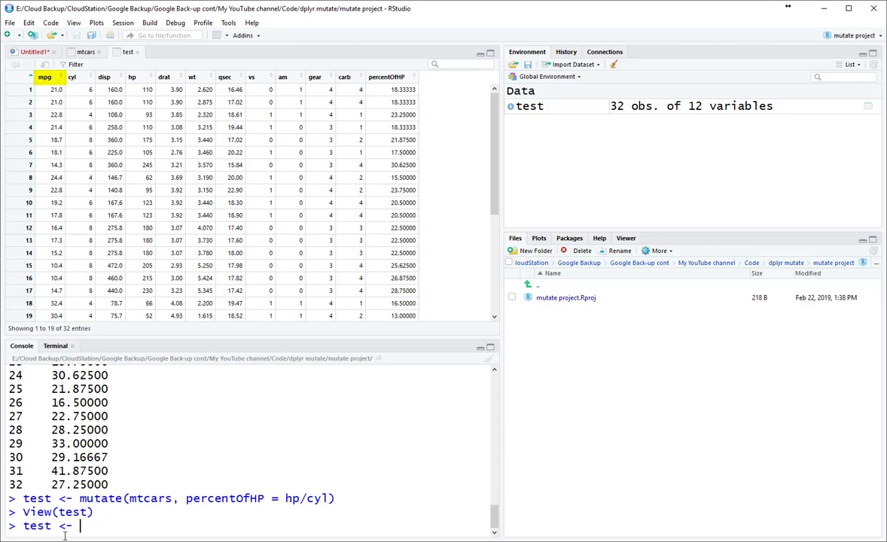
- Overwrite test with mutate(mtcars, mpg = 1 + mpg), raising every mpg by one
text(mutate)
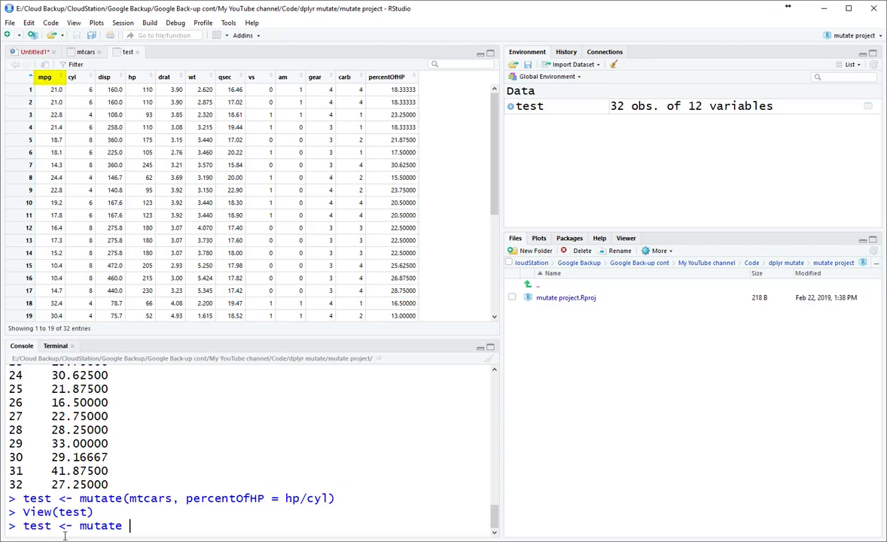
text((mtcars))
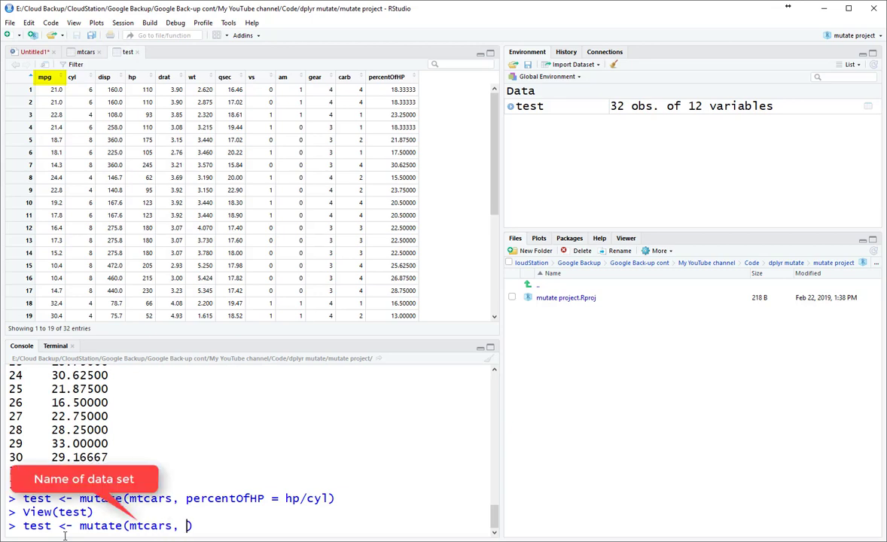
text(mpg =)
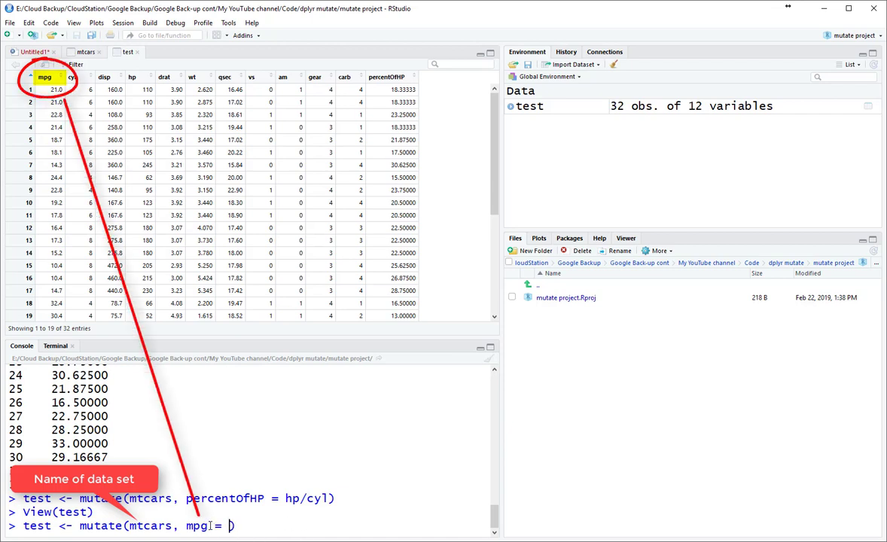
text(1+ mpg)
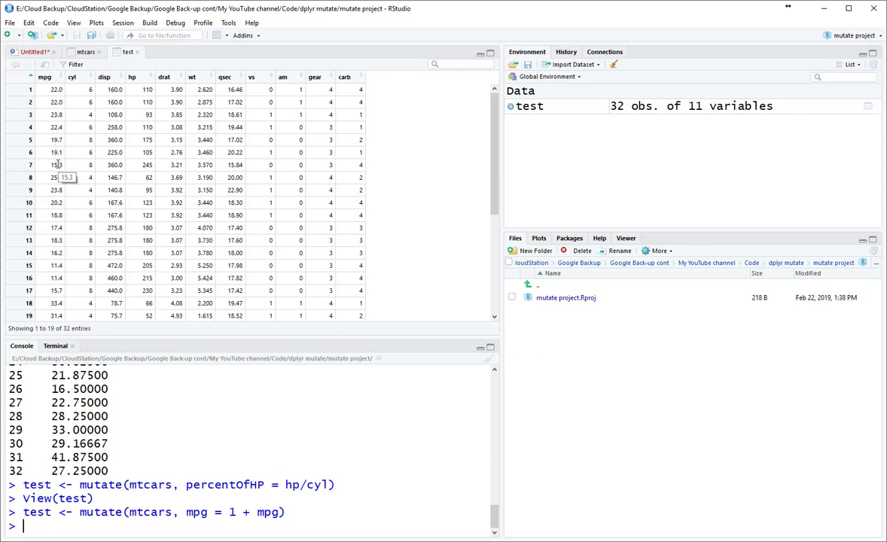
mouse_move(379, 217)
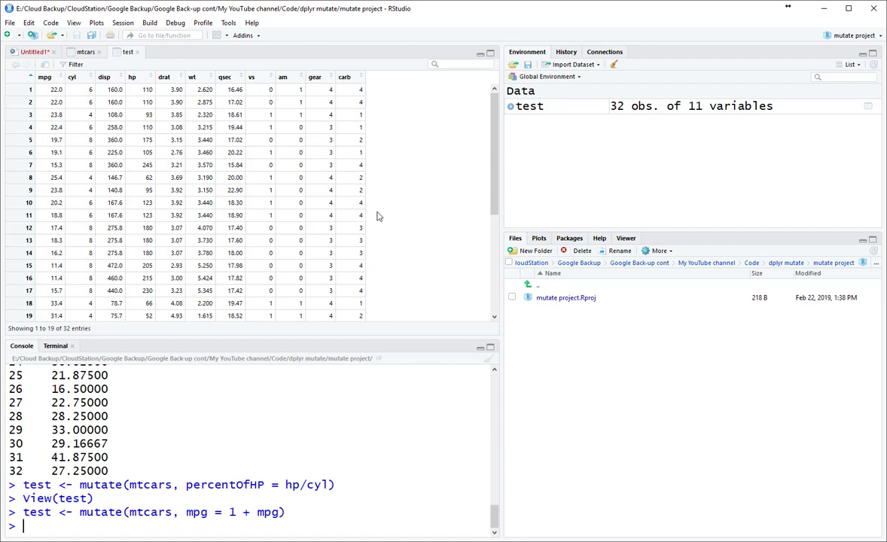
- Re-run test <- mutate(mtcars, percentOfHP = hp/cyl) so test again has 12 variables
text(test <- mutate(mtcars, percentOfHP = hp/cyl))
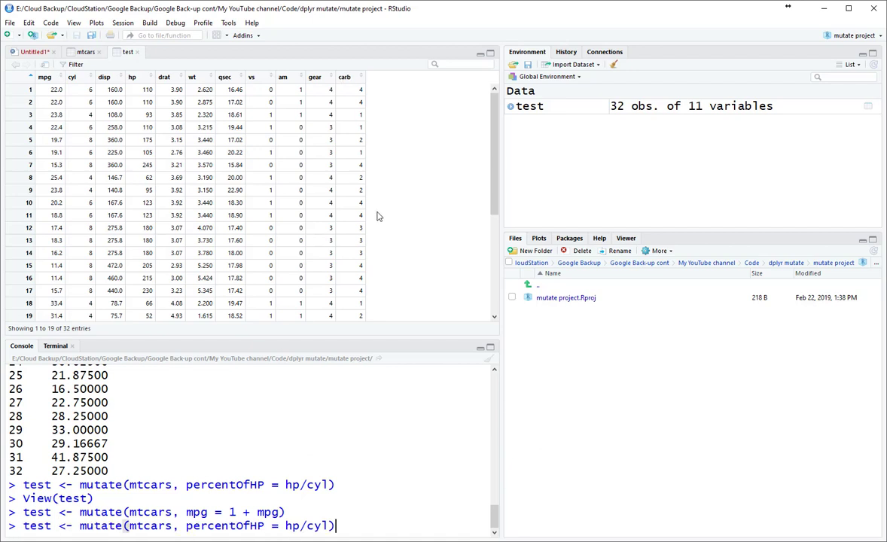
key(Return)
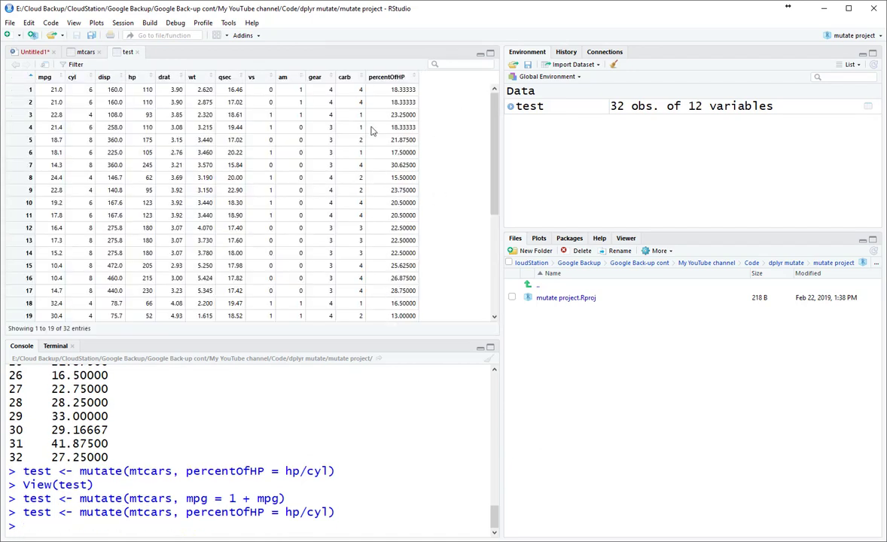
mouse_move(452, 203)
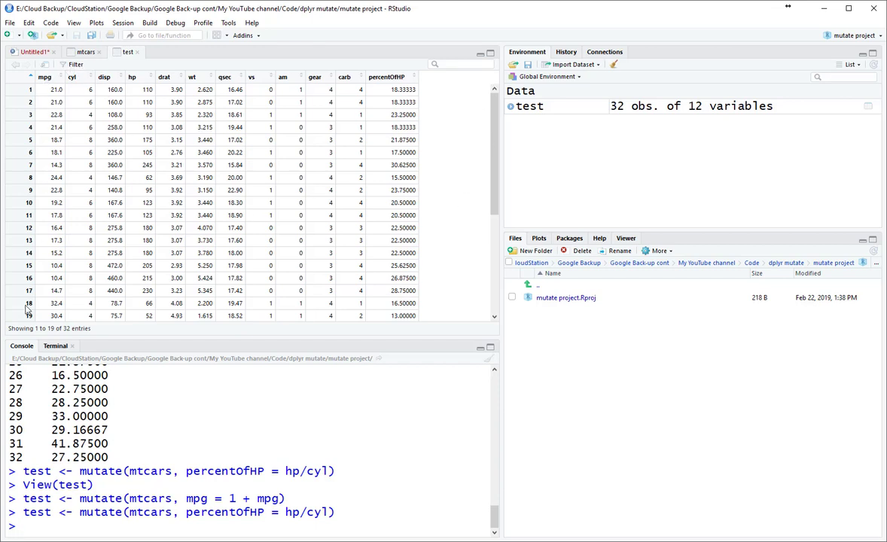
mouse_move(219, 167)
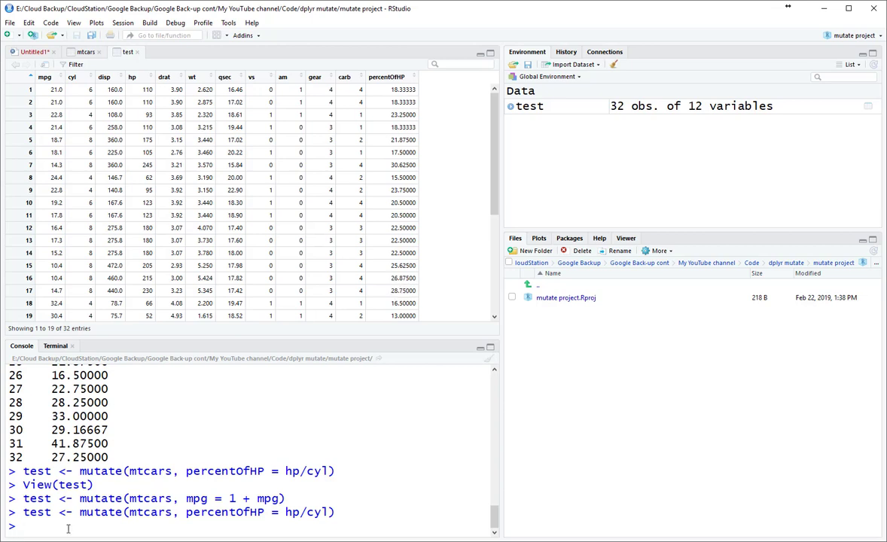
- Run test <- transmute(mtcars, percentOfHP = hp/cyl), leaving test with one column of 32 values
text(te)
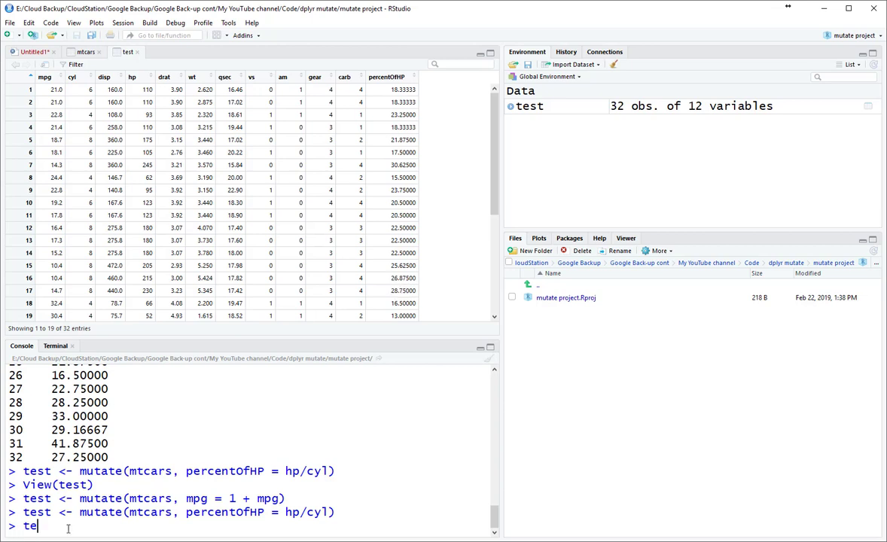
text(st <- transmute()
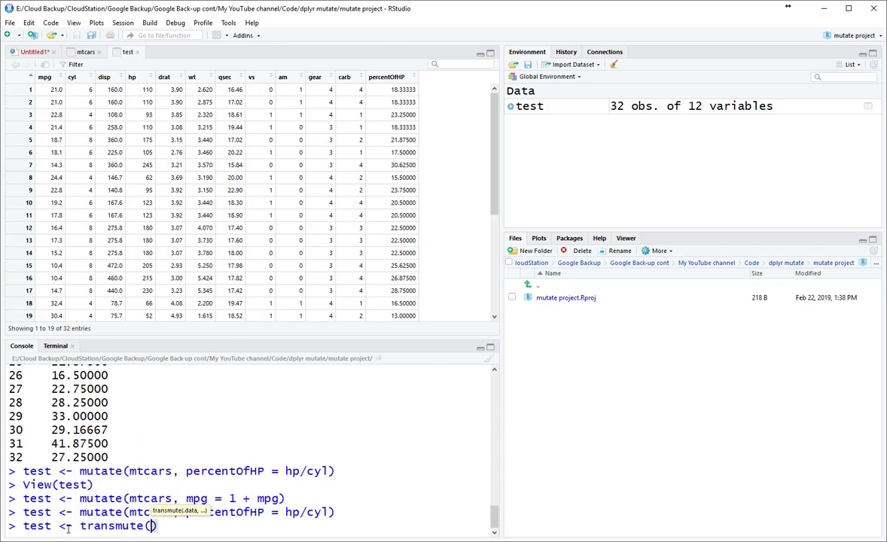
text(mtcars,)
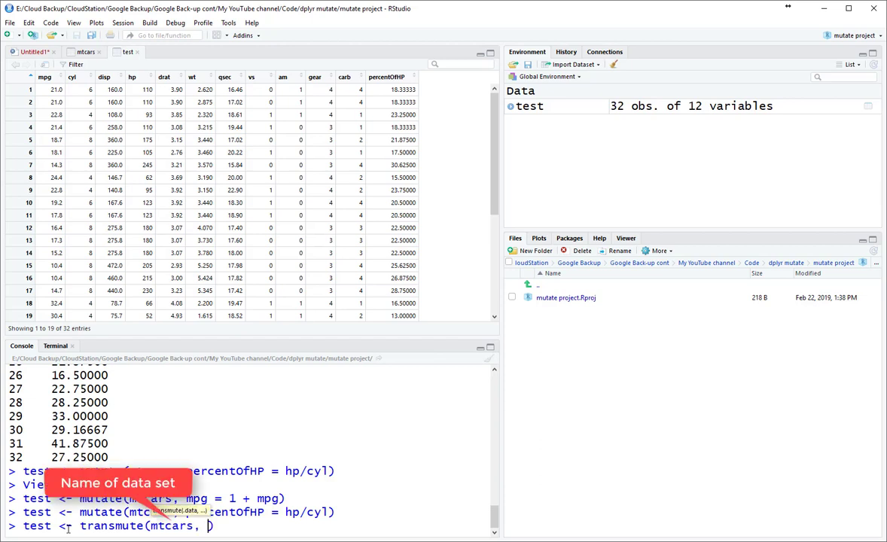
mouse_move(257, 442)
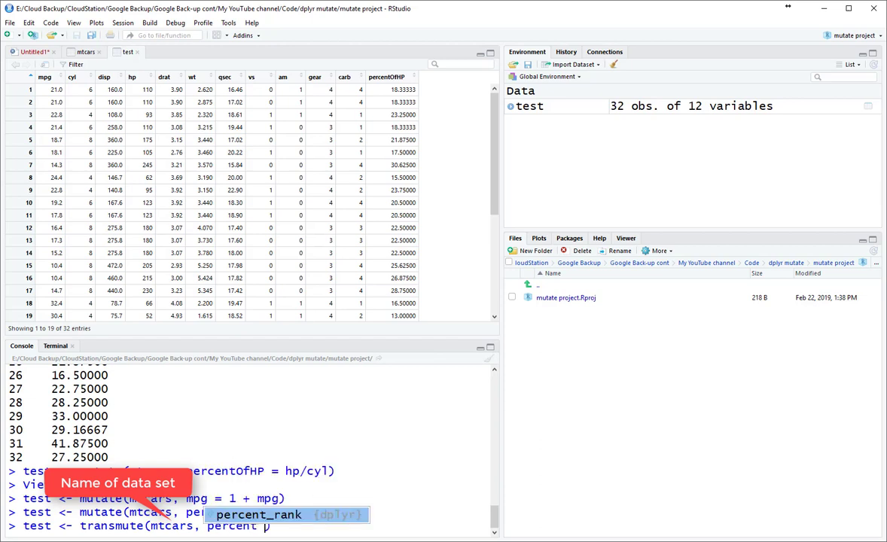
text(percentOF)
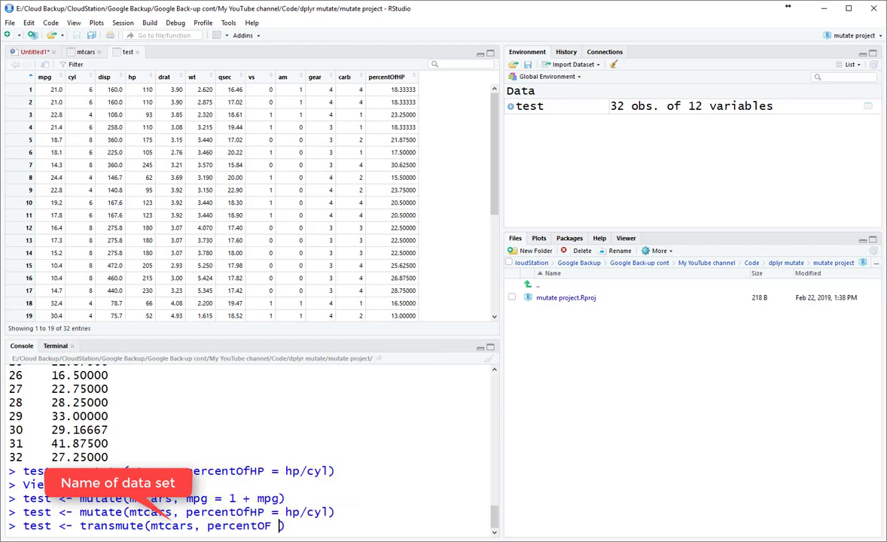
text(HP = h)
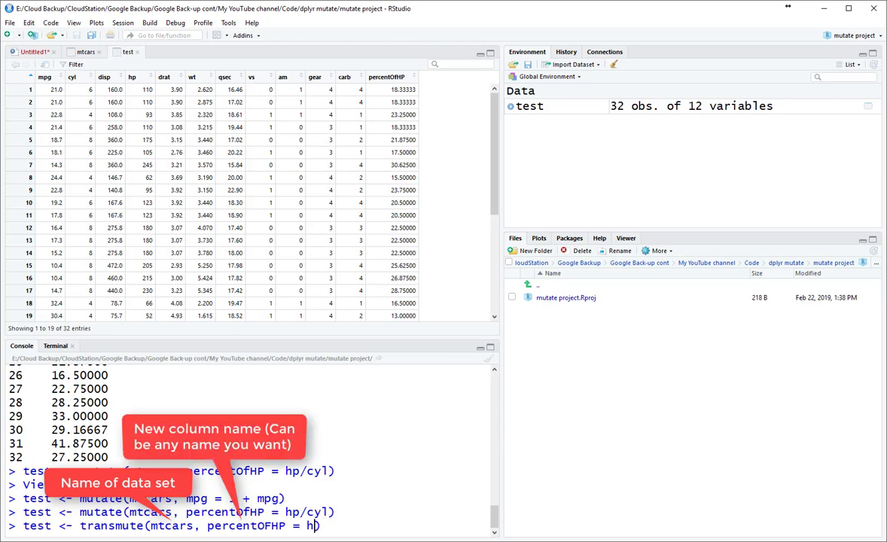
text(/)
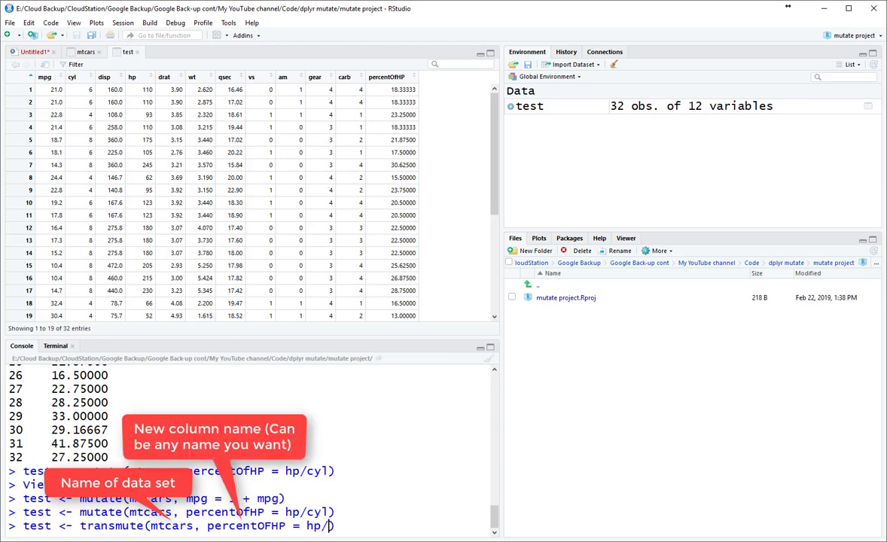
text(cyl)
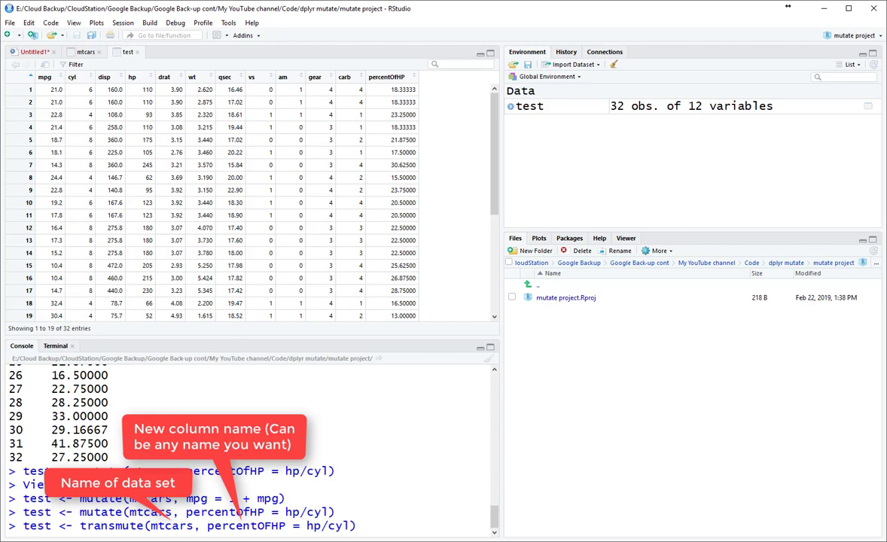
key(Return)
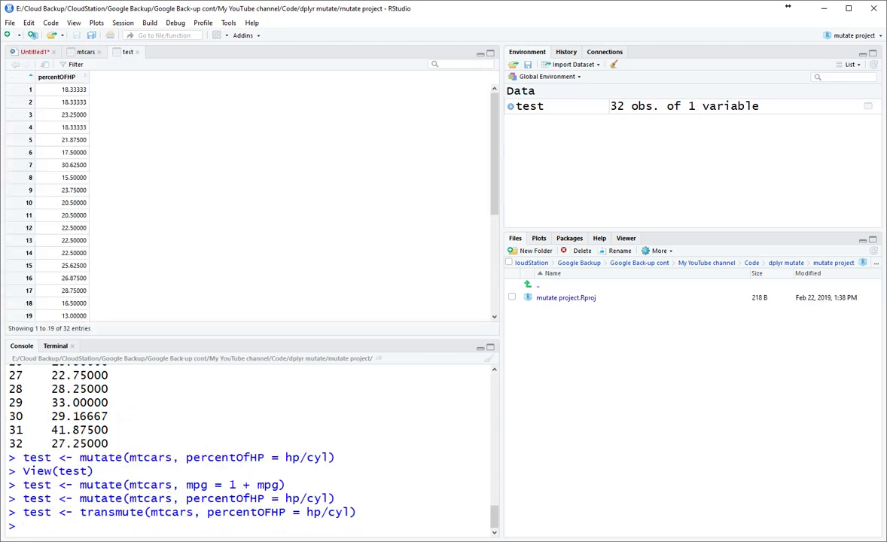
- Sort the test table by percentOfHP ascending, then descending so largest values lead
click(72, 90)
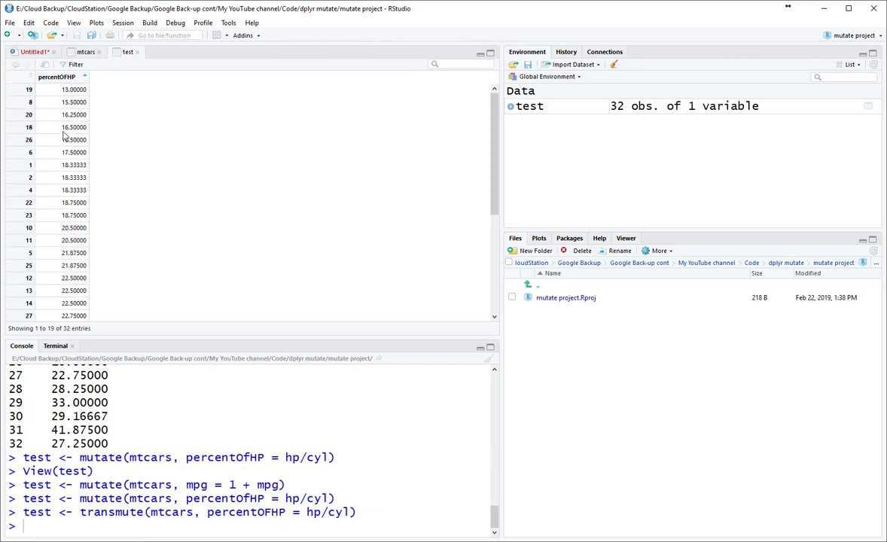
click(57, 75)
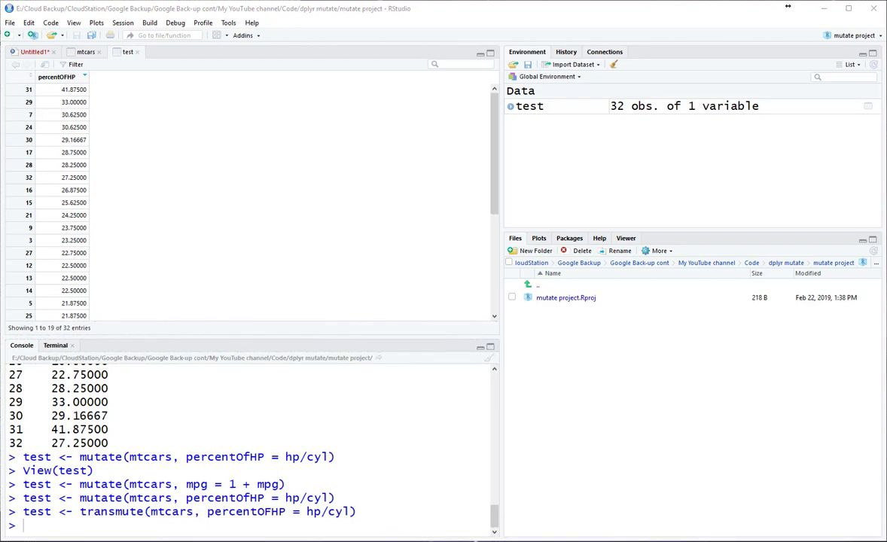